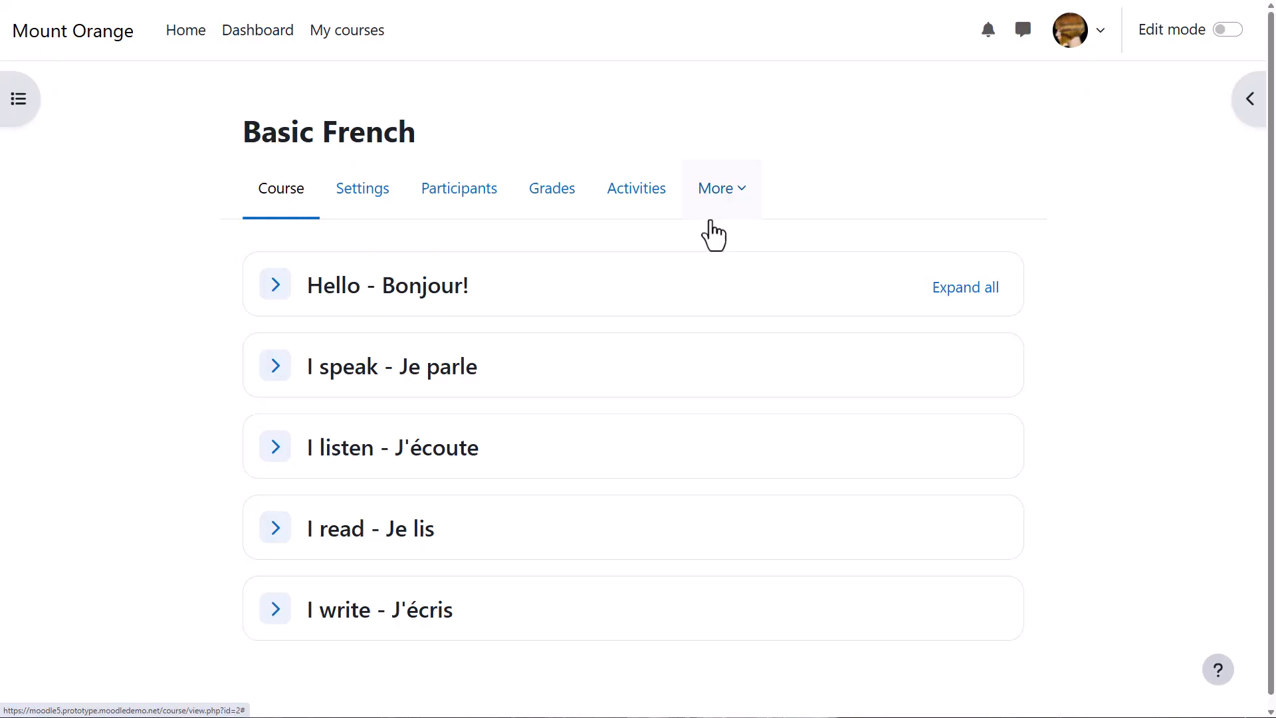
pyautogui.moveTo(739, 211)
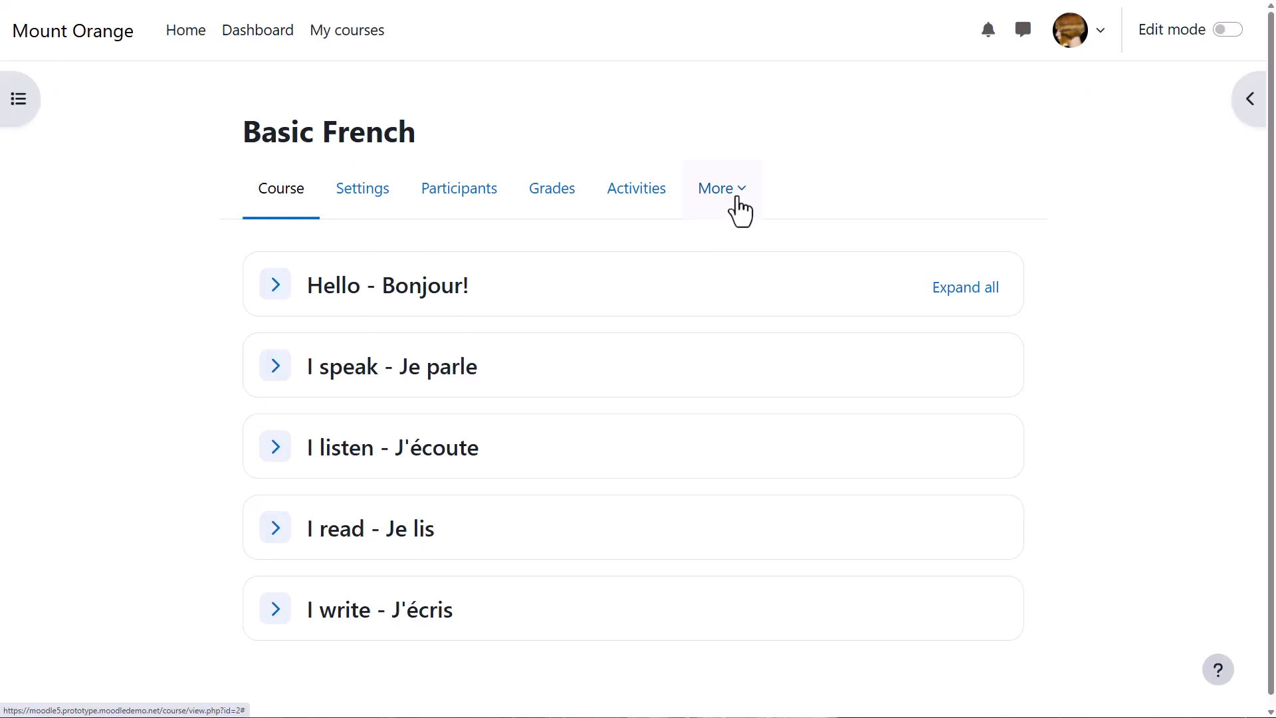
# - Go to the Basic French content bank via More and review the Add content types
pyautogui.click(717, 188)
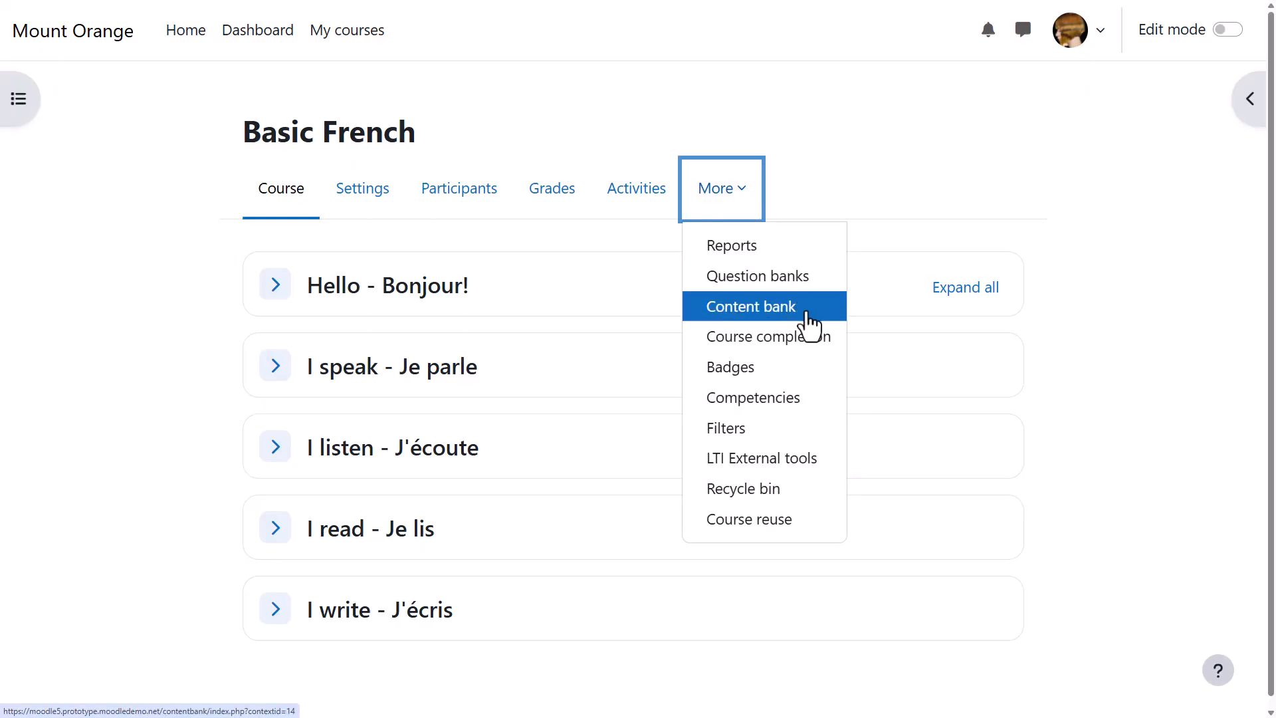
pyautogui.click(750, 305)
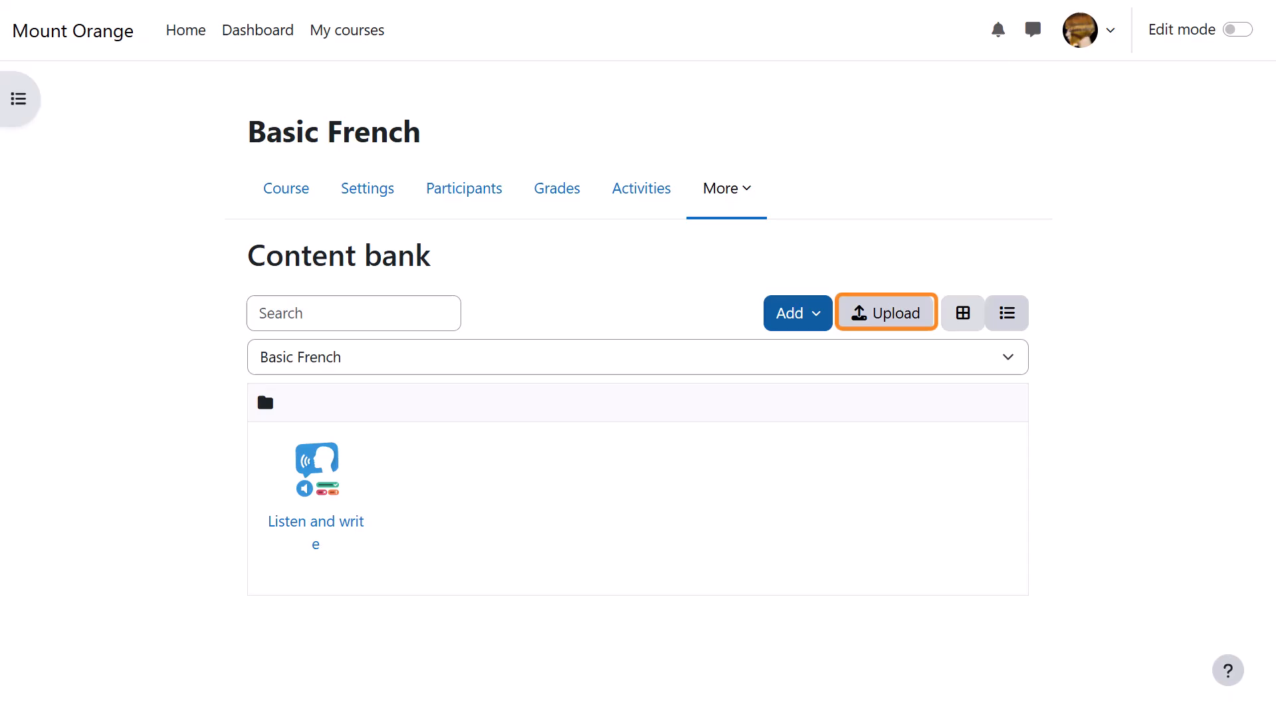
pyautogui.moveTo(800, 356)
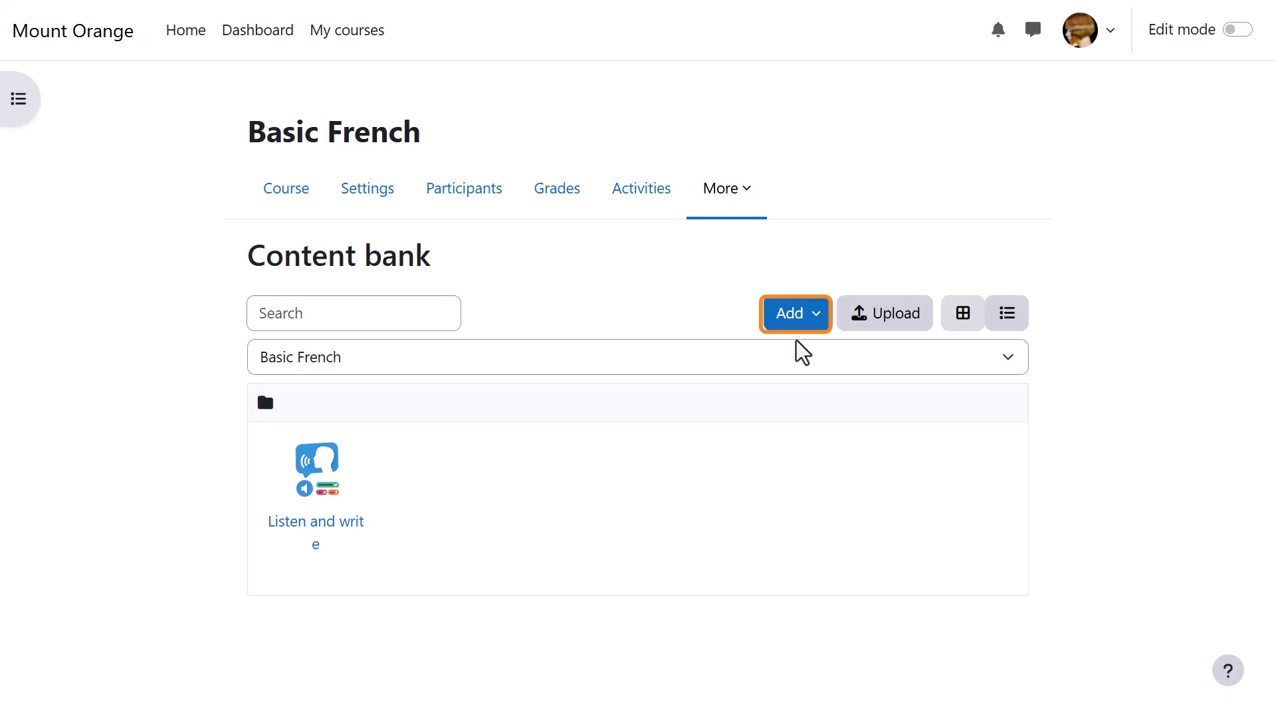
pyautogui.click(788, 312)
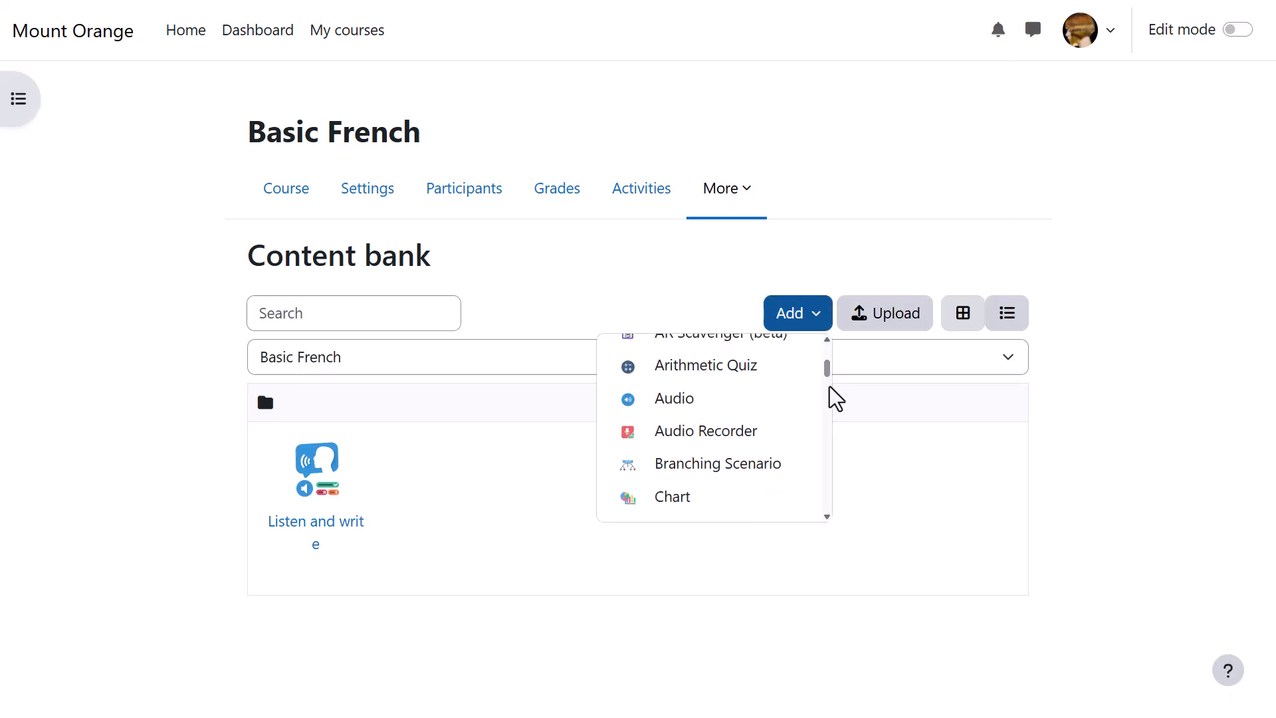
pyautogui.scroll(-3)
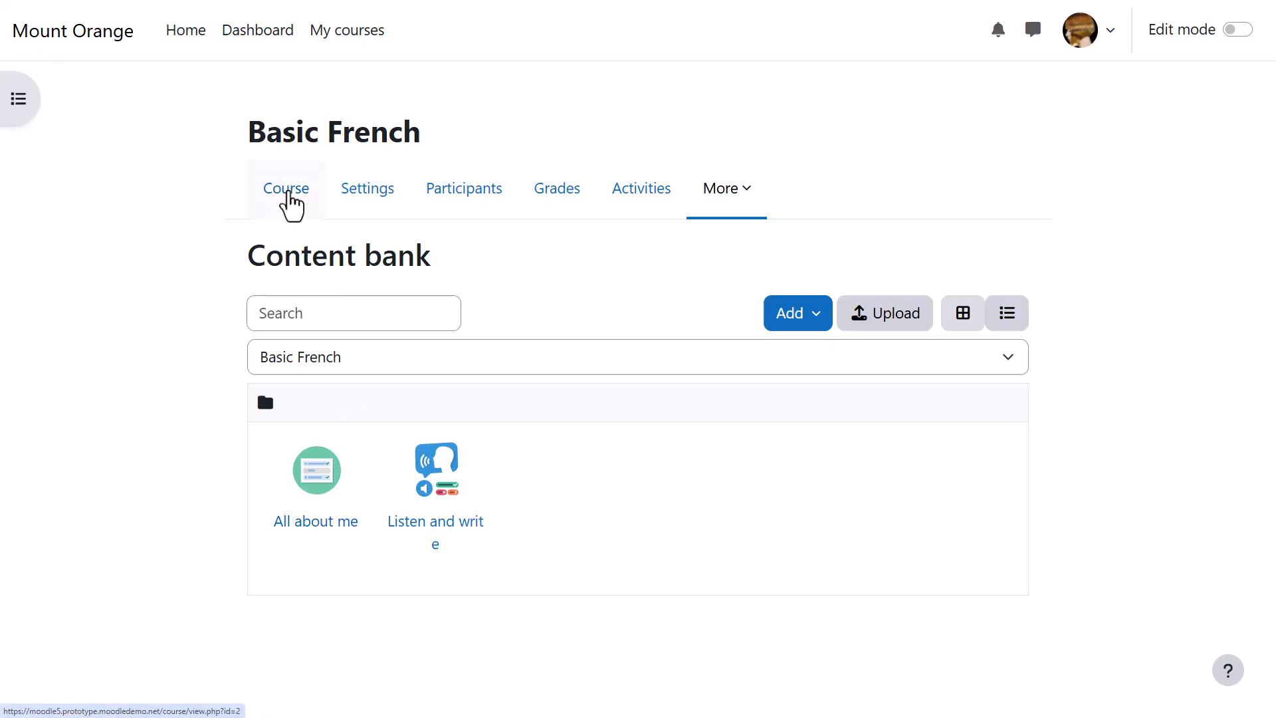
# - Return to the course, enable Edit mode and start adding an activity to the I speak section
pyautogui.click(286, 188)
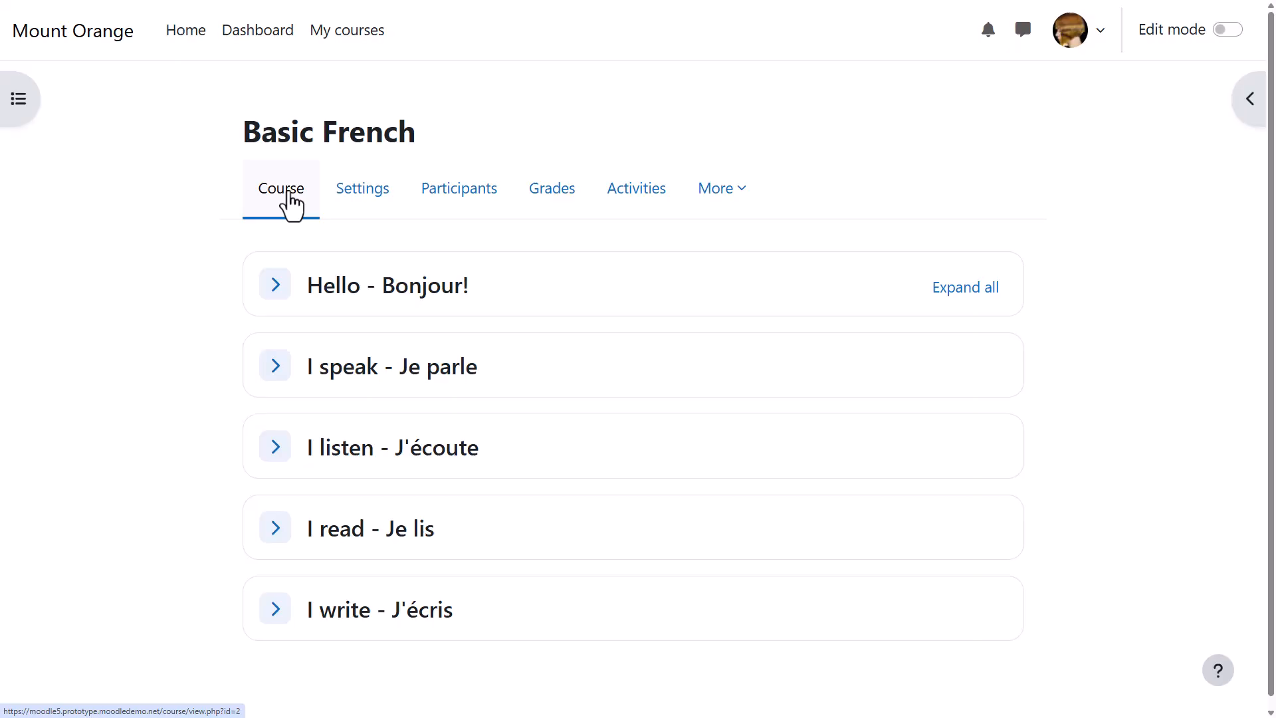
pyautogui.click(1228, 29)
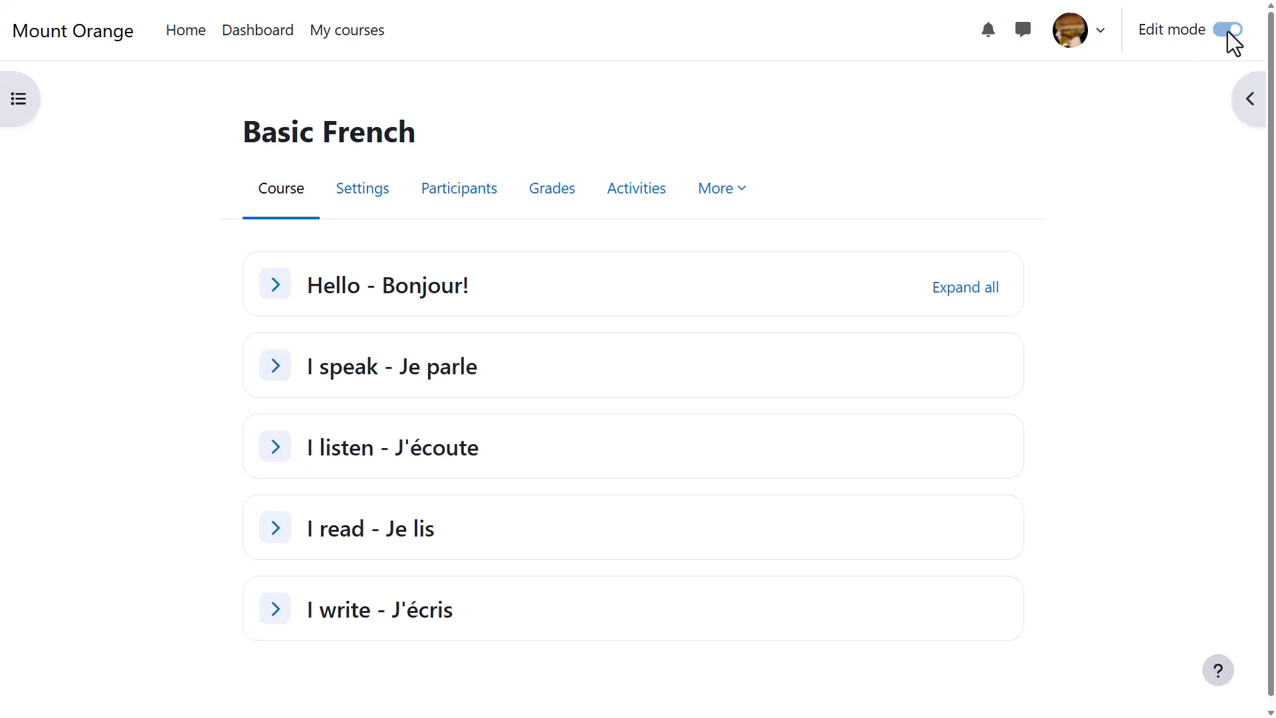
pyautogui.click(1231, 29)
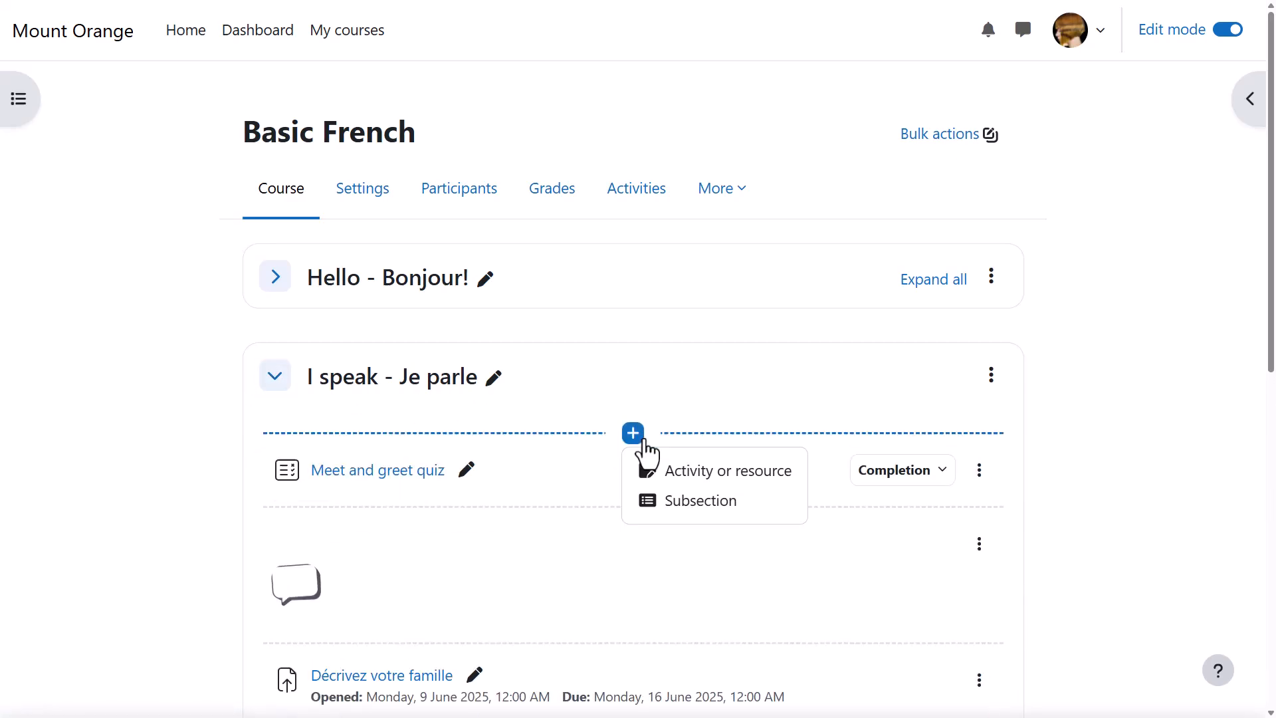
pyautogui.click(728, 470)
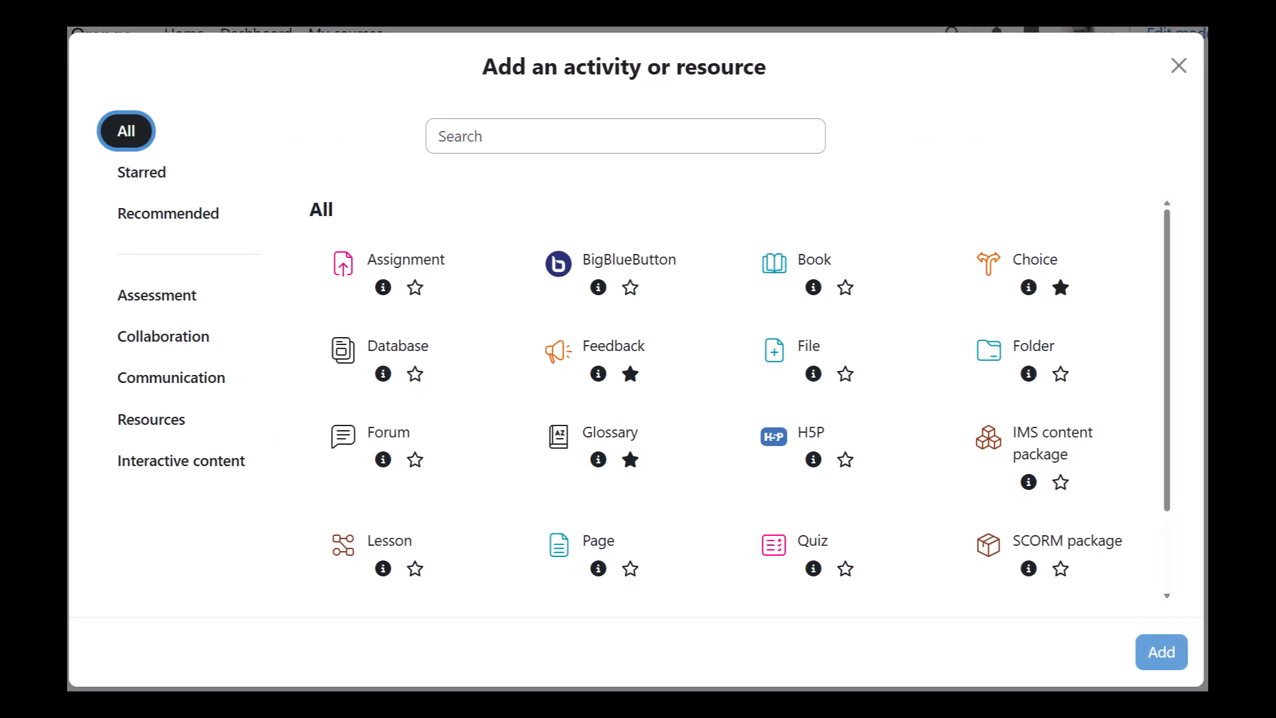
# - Create an H5P activity named 'Situation 1' with the All about me package from the content bank
pyautogui.click(772, 435)
pyautogui.write('Situation')
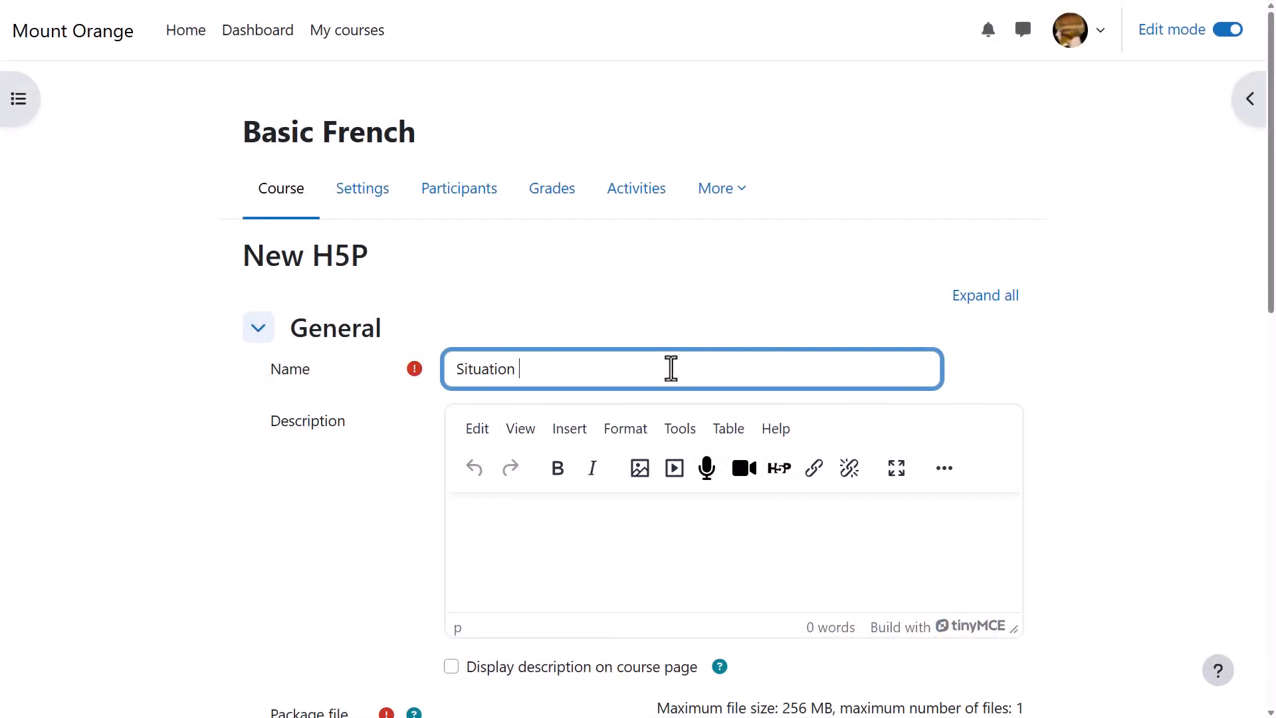
pyautogui.write('1')
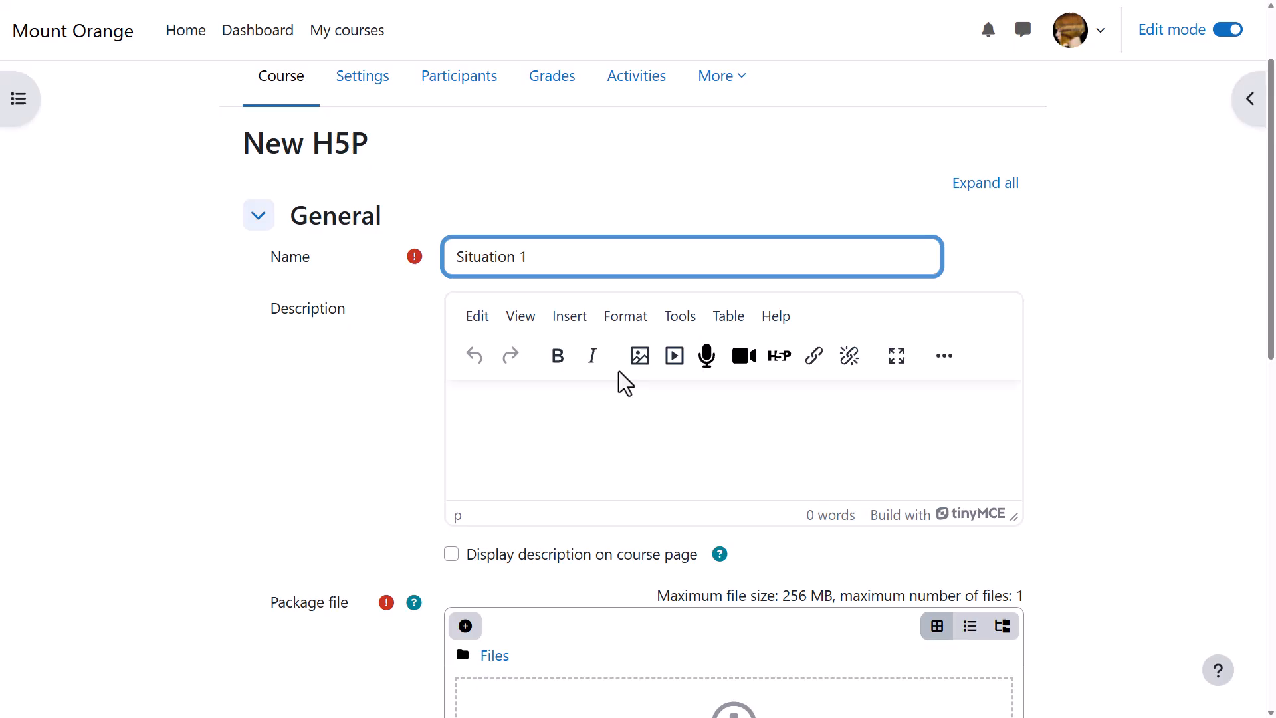
pyautogui.scroll(-3)
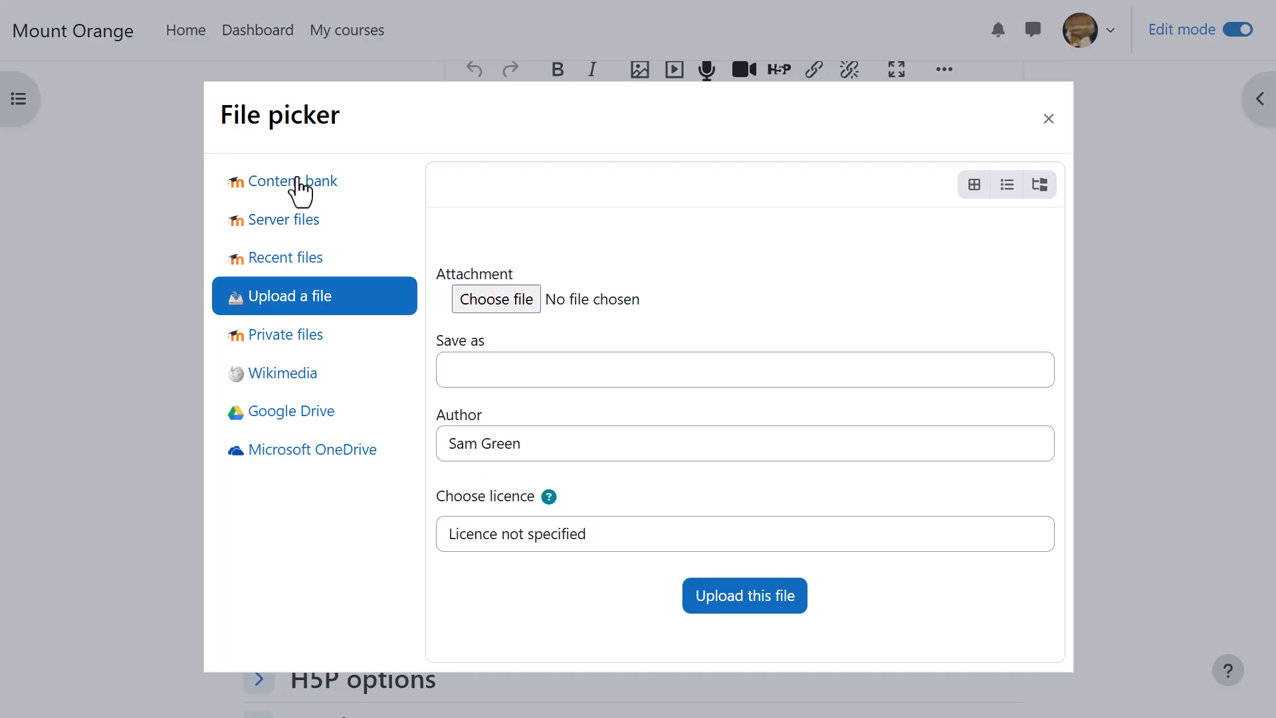
pyautogui.click(294, 181)
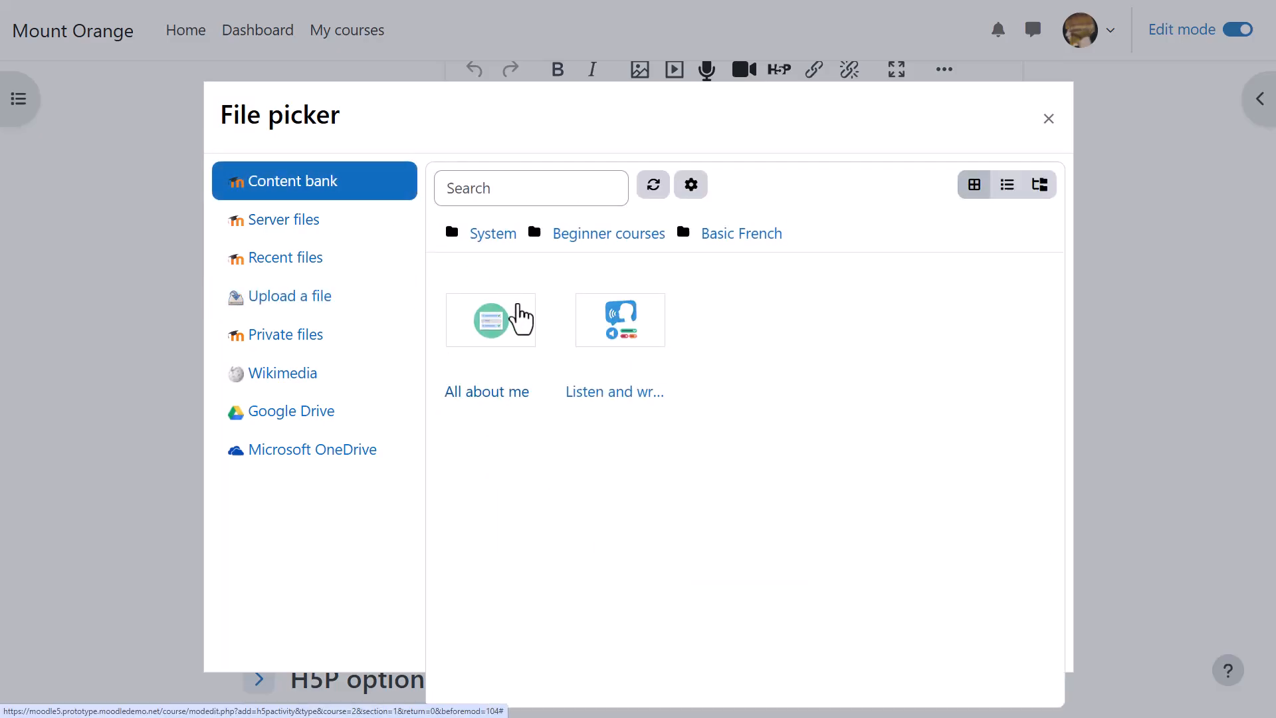
pyautogui.click(489, 319)
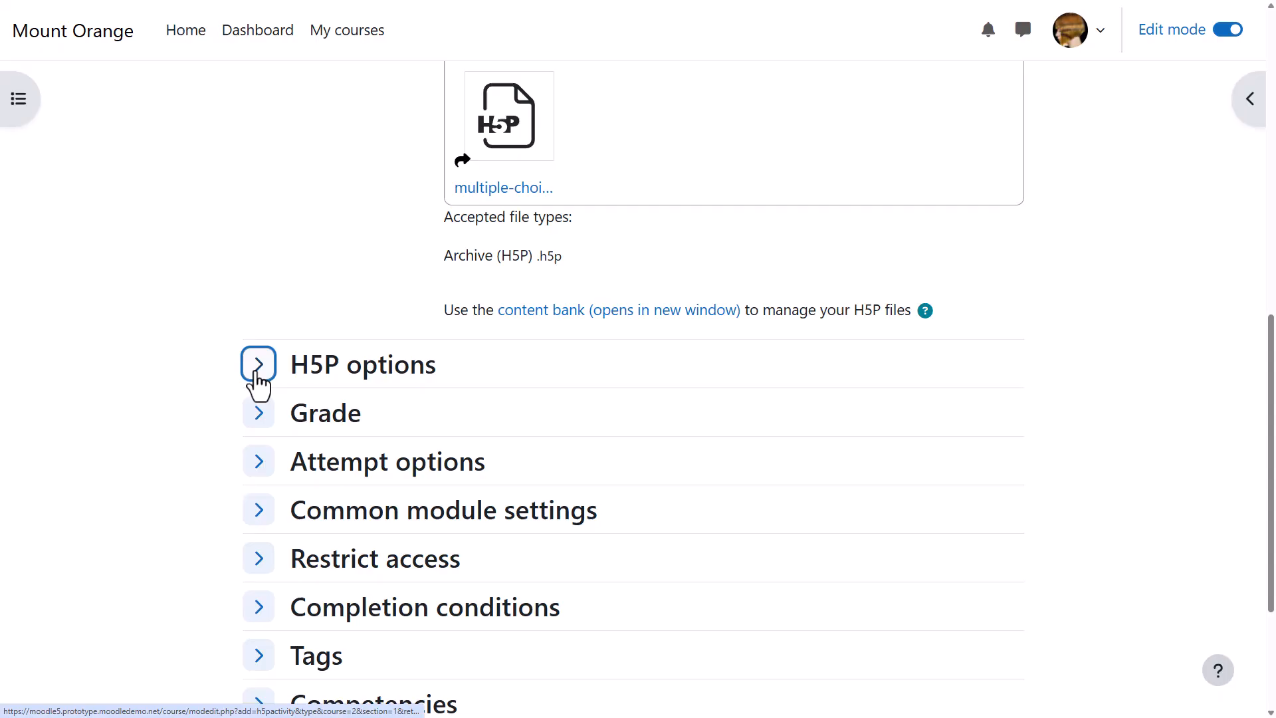
# - Review the H5P options, grade and attempt settings, then reach Completion conditions
pyautogui.click(258, 364)
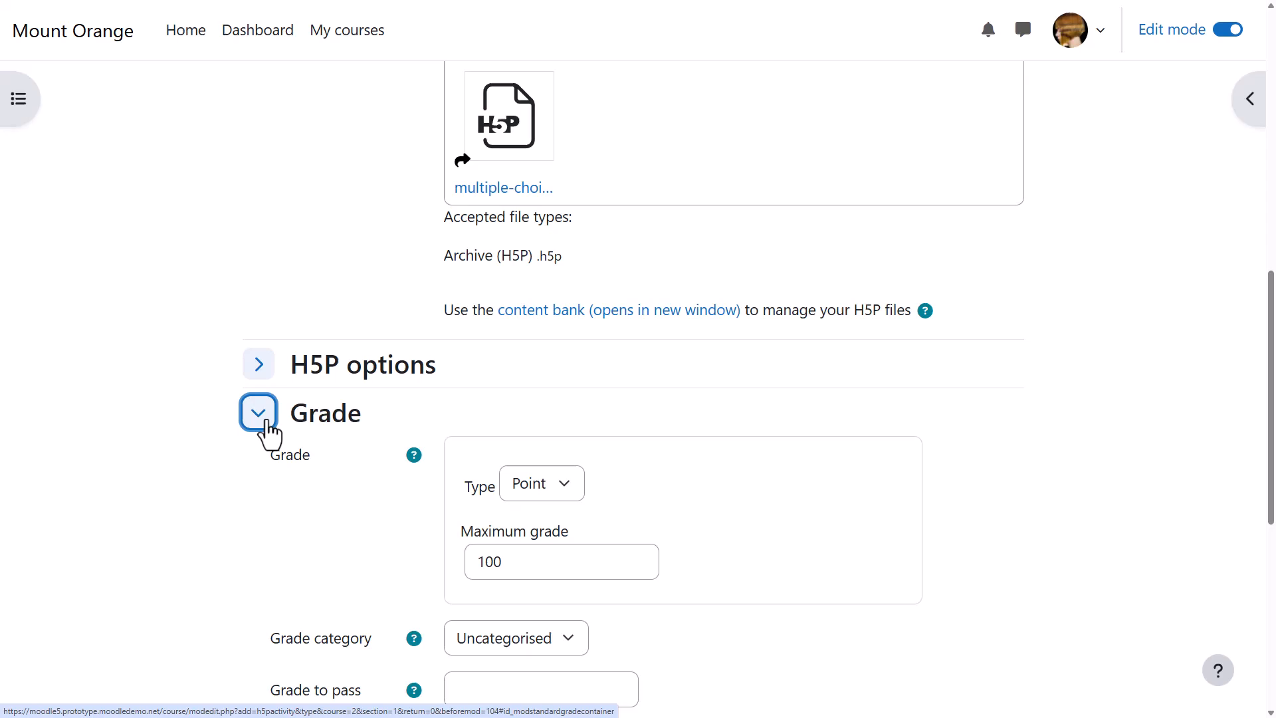
pyautogui.click(257, 412)
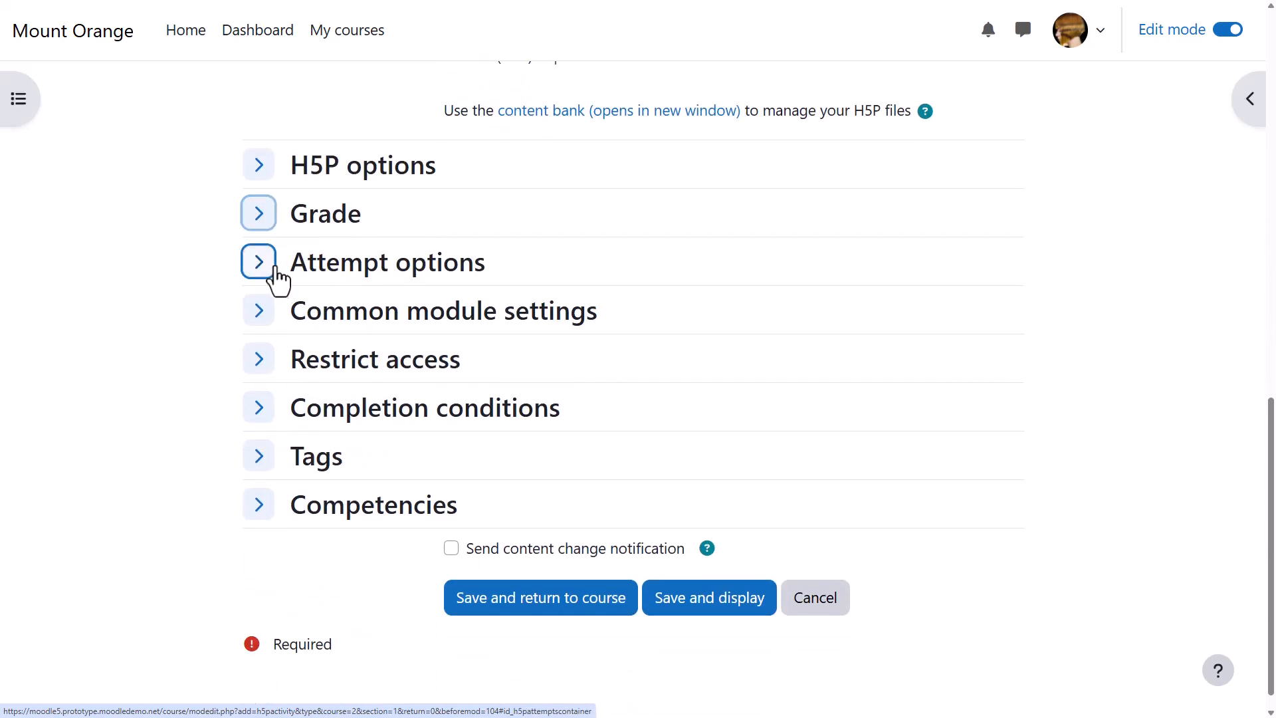
pyautogui.click(257, 262)
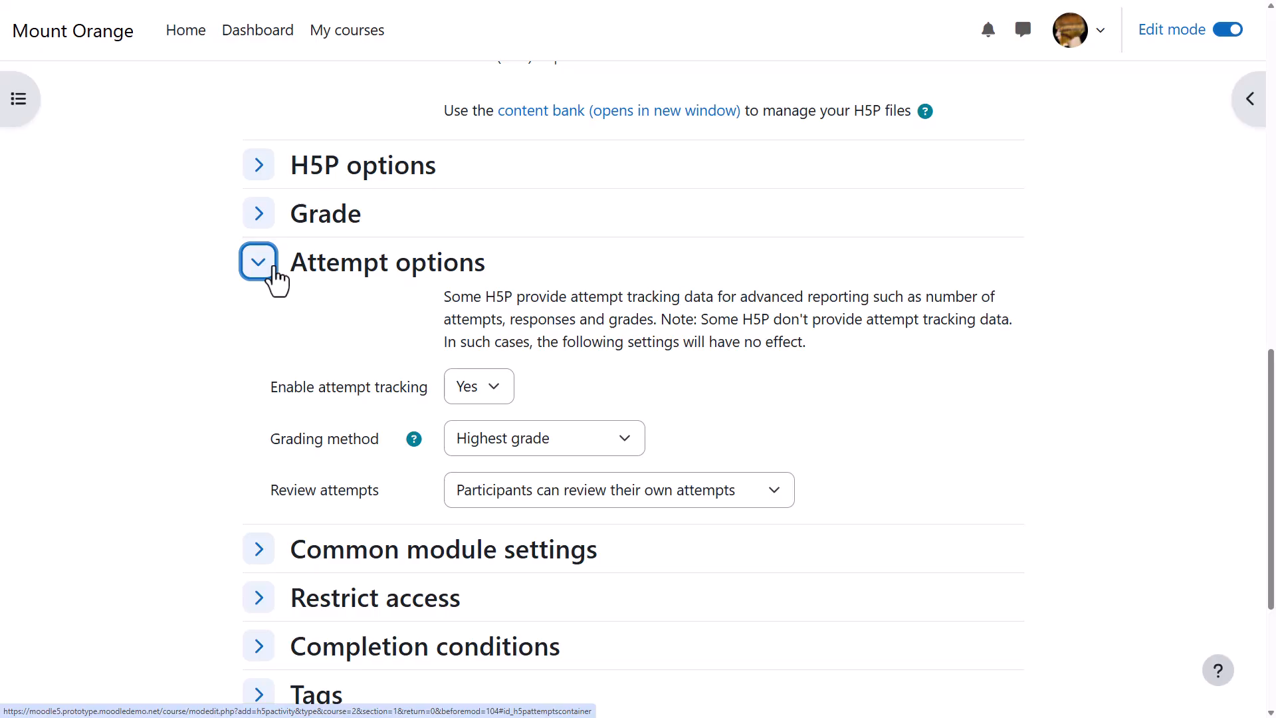
pyautogui.click(258, 379)
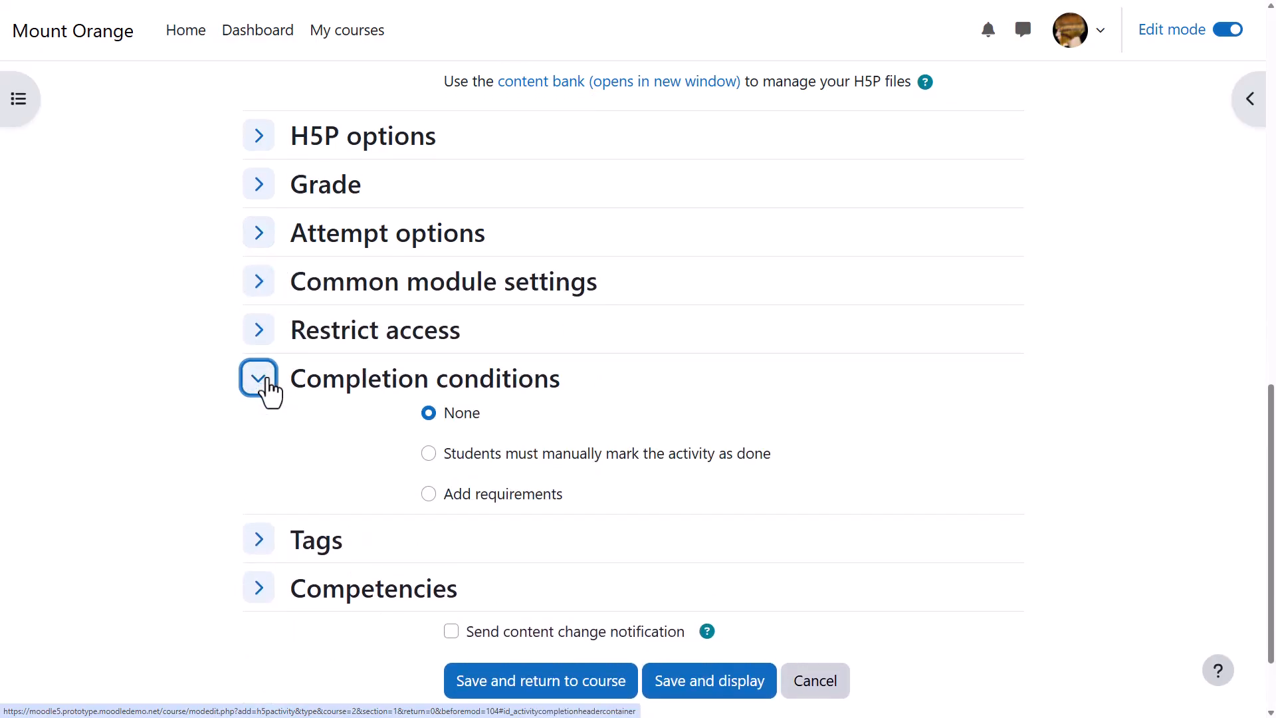
# - Add a completion requirement that students receive a grade, any grade counting
pyautogui.scroll(-3)
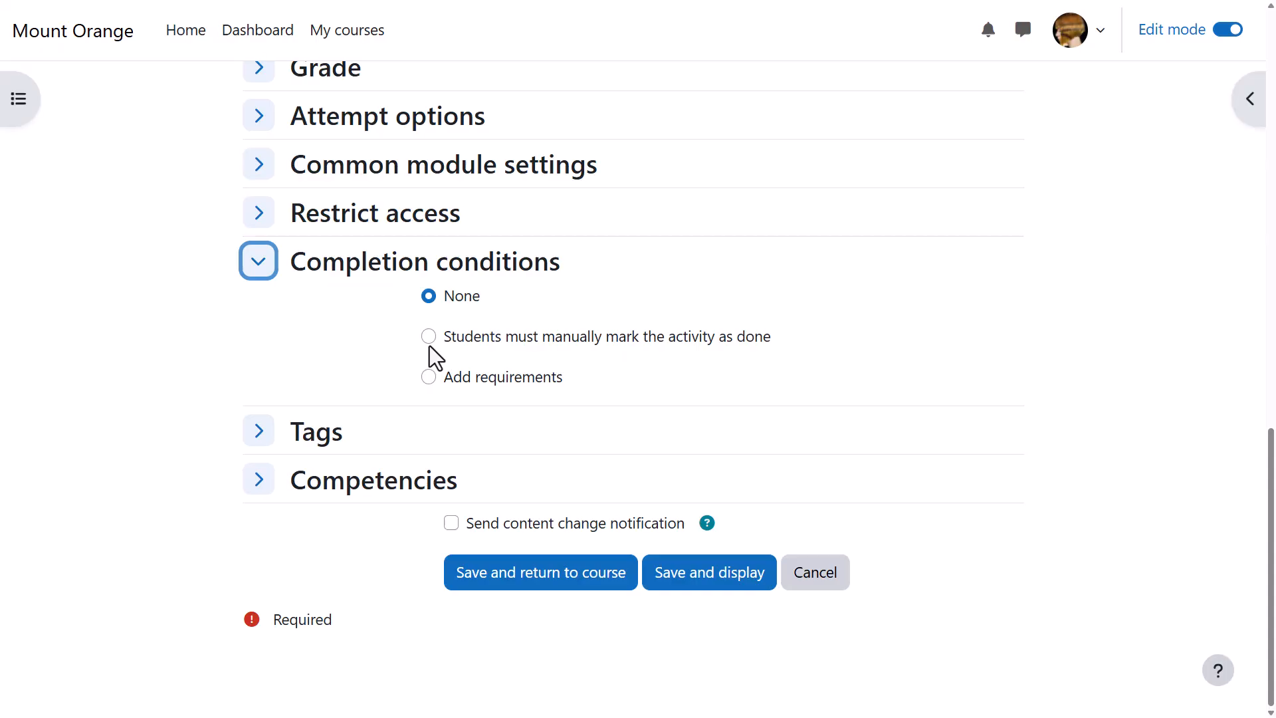
pyautogui.click(428, 376)
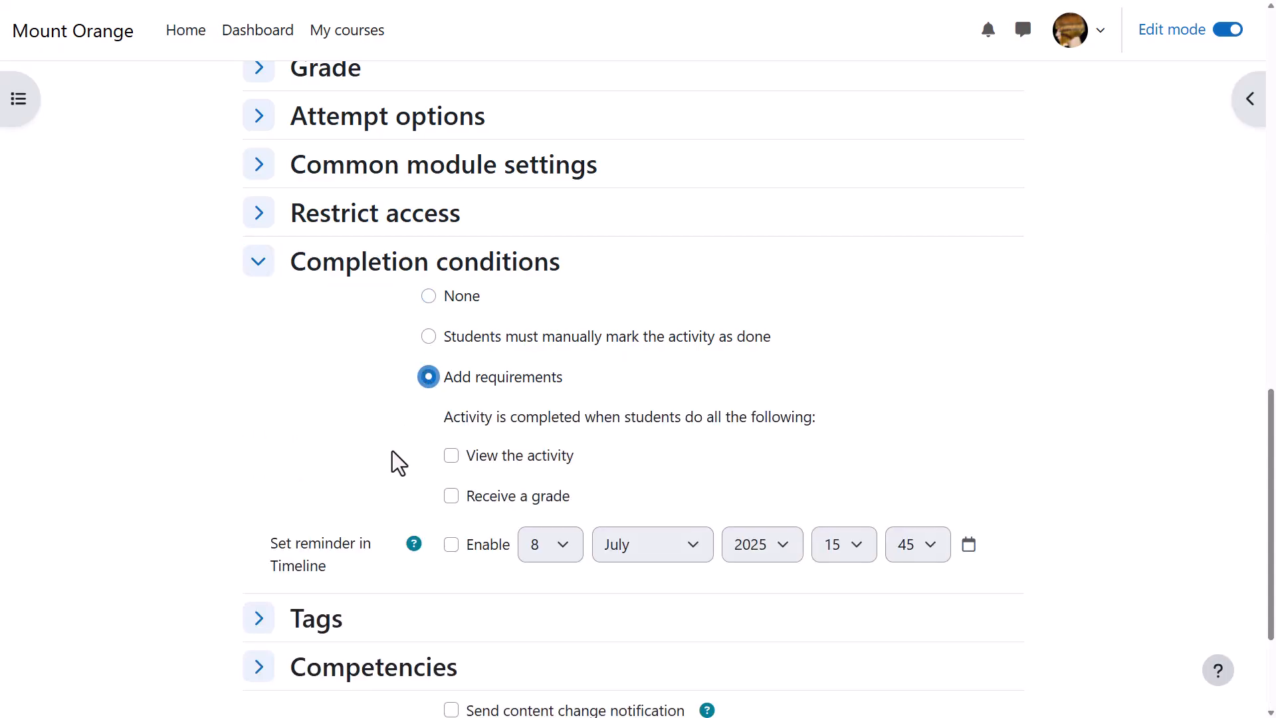
pyautogui.click(450, 495)
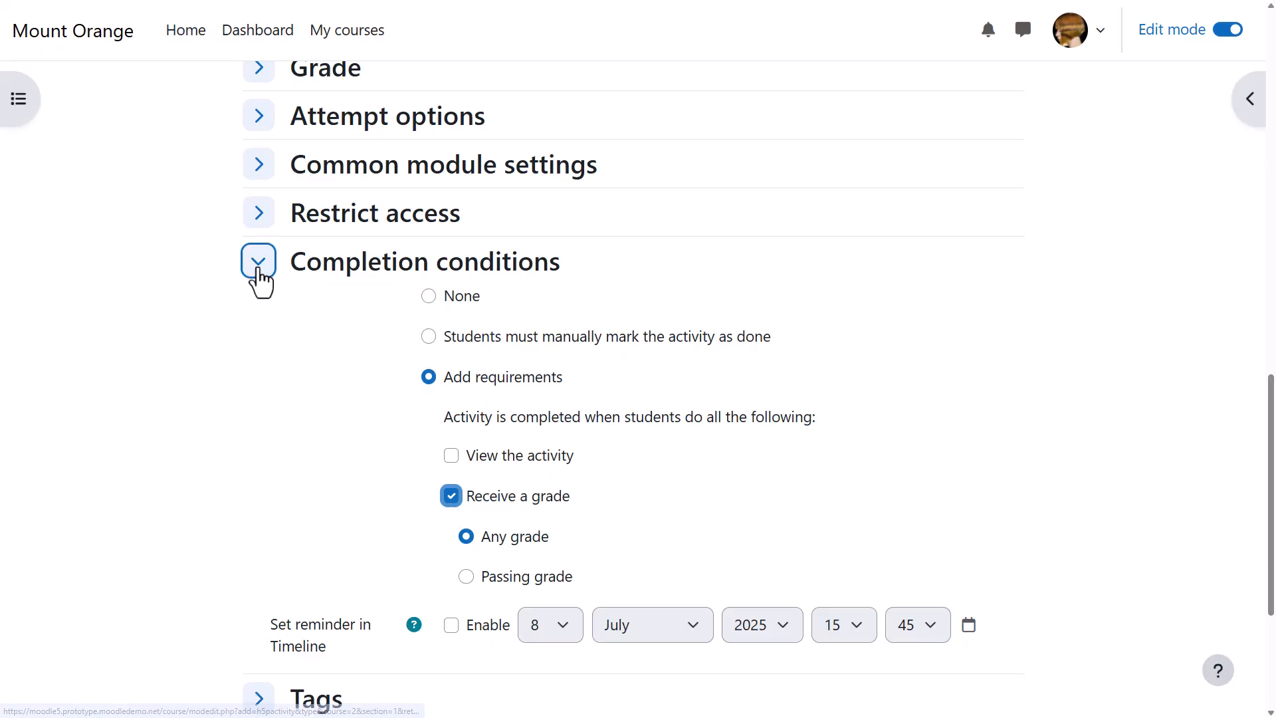
pyautogui.click(258, 261)
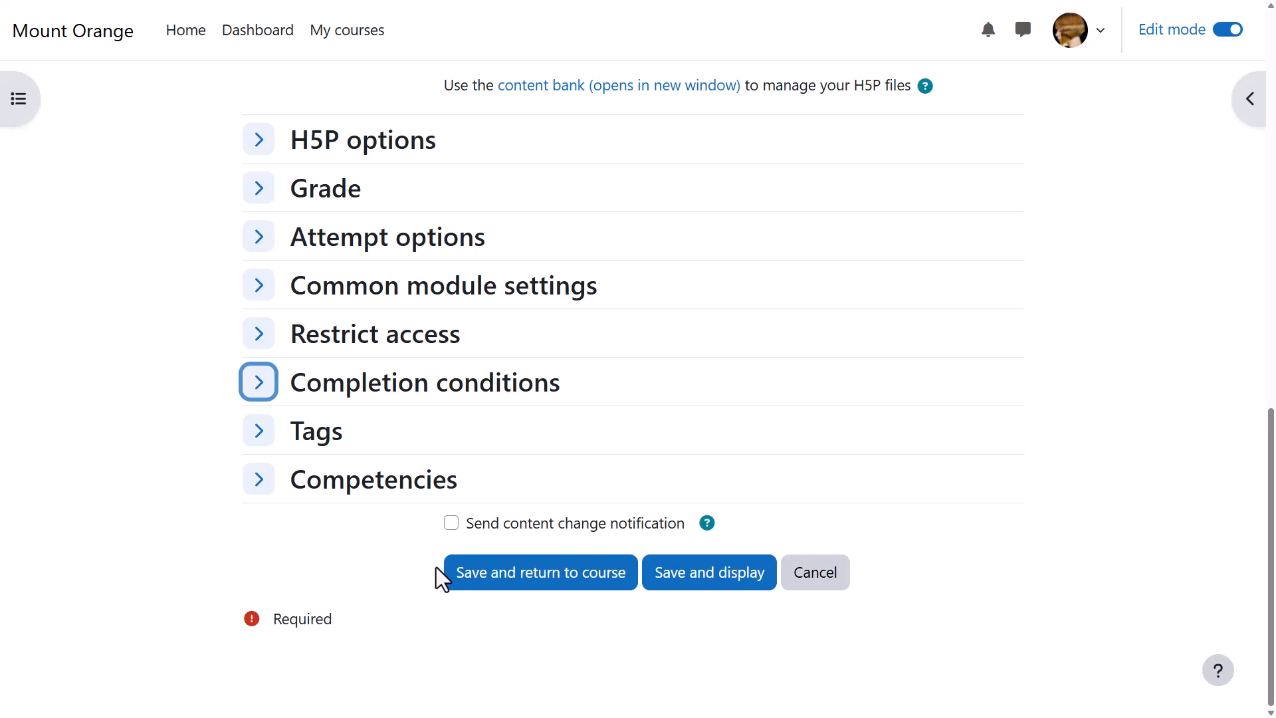
pyautogui.moveTo(461, 544)
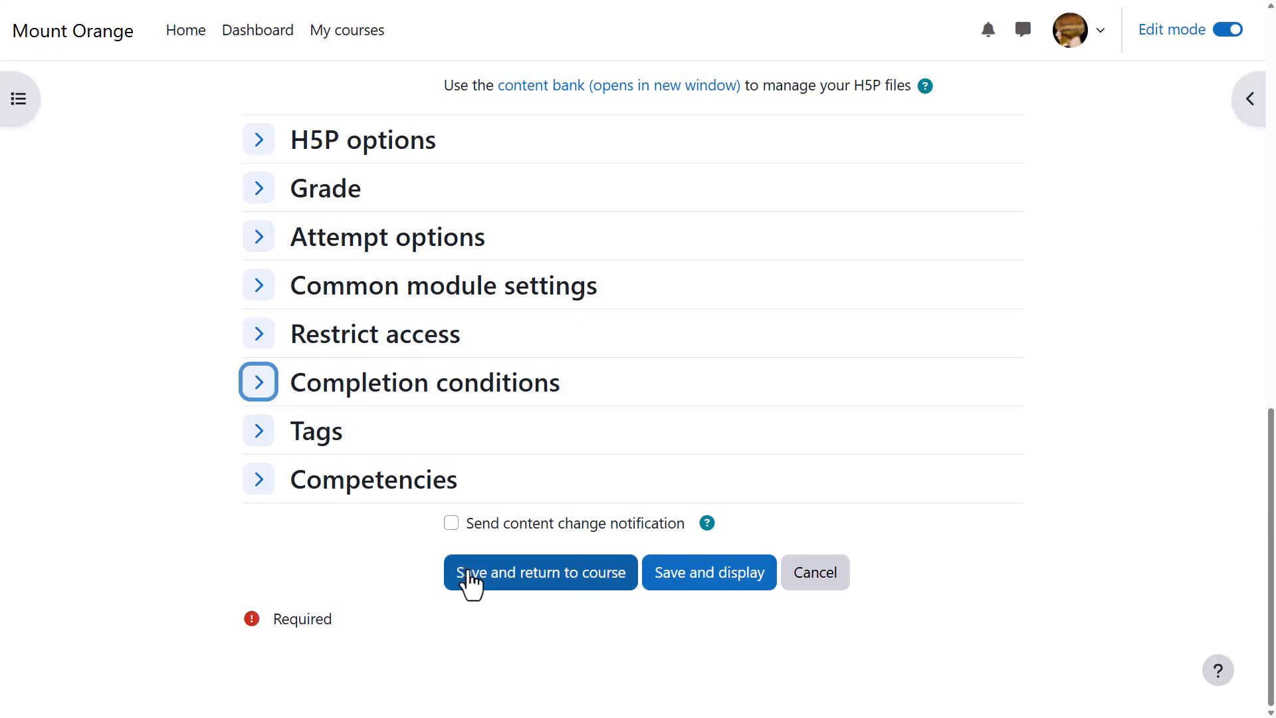
# - Save Situation 1 to the course and go to the 'Listen and write. How accurate are you?' page under I write
pyautogui.click(540, 572)
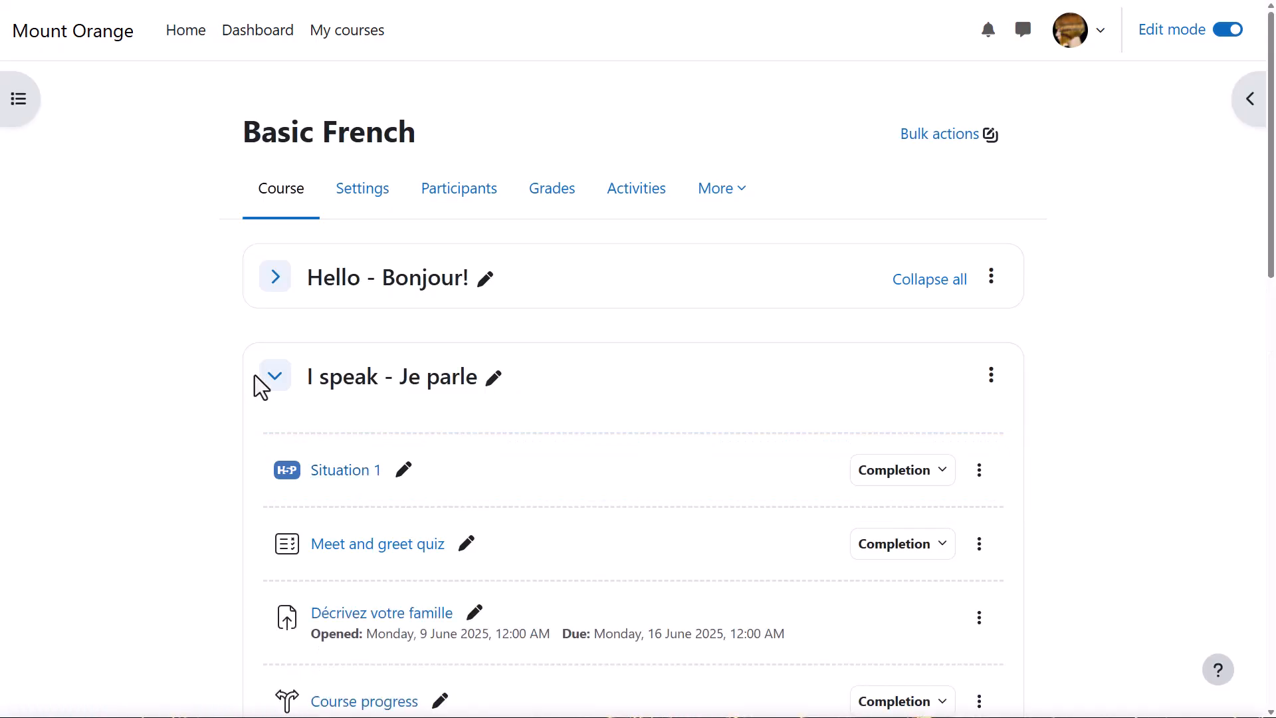
pyautogui.scroll(-3)
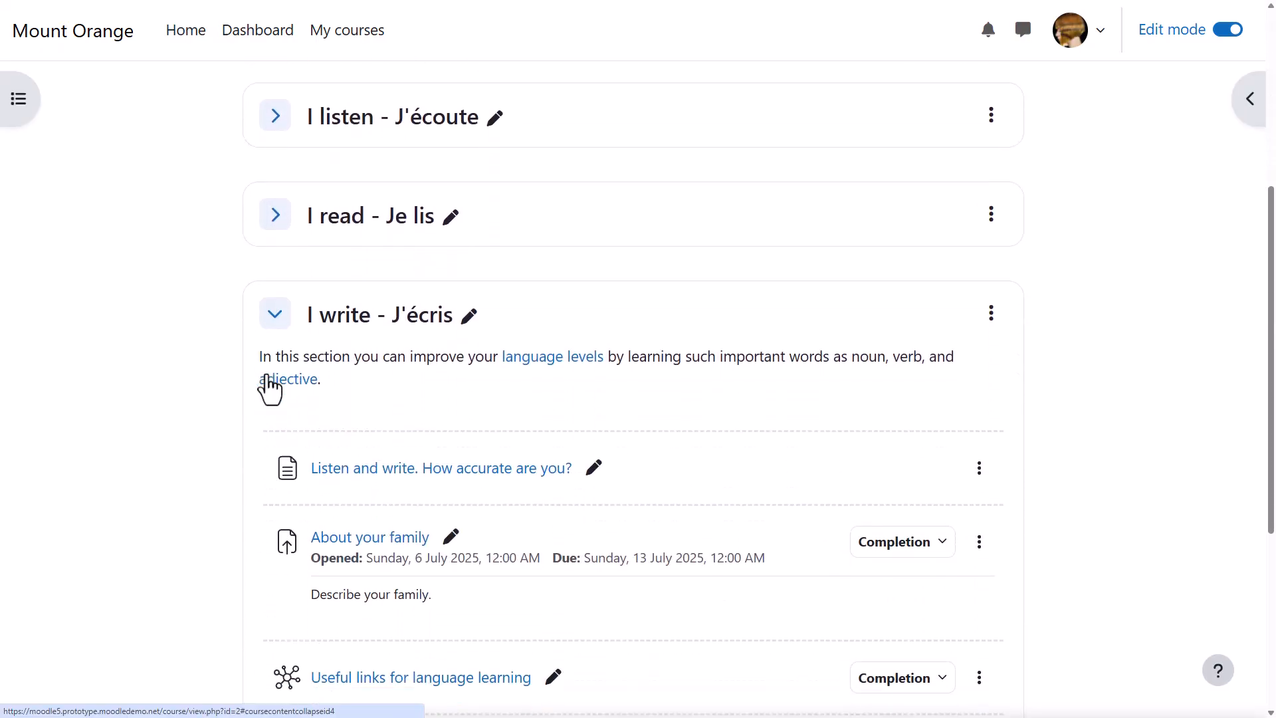
pyautogui.scroll(-3)
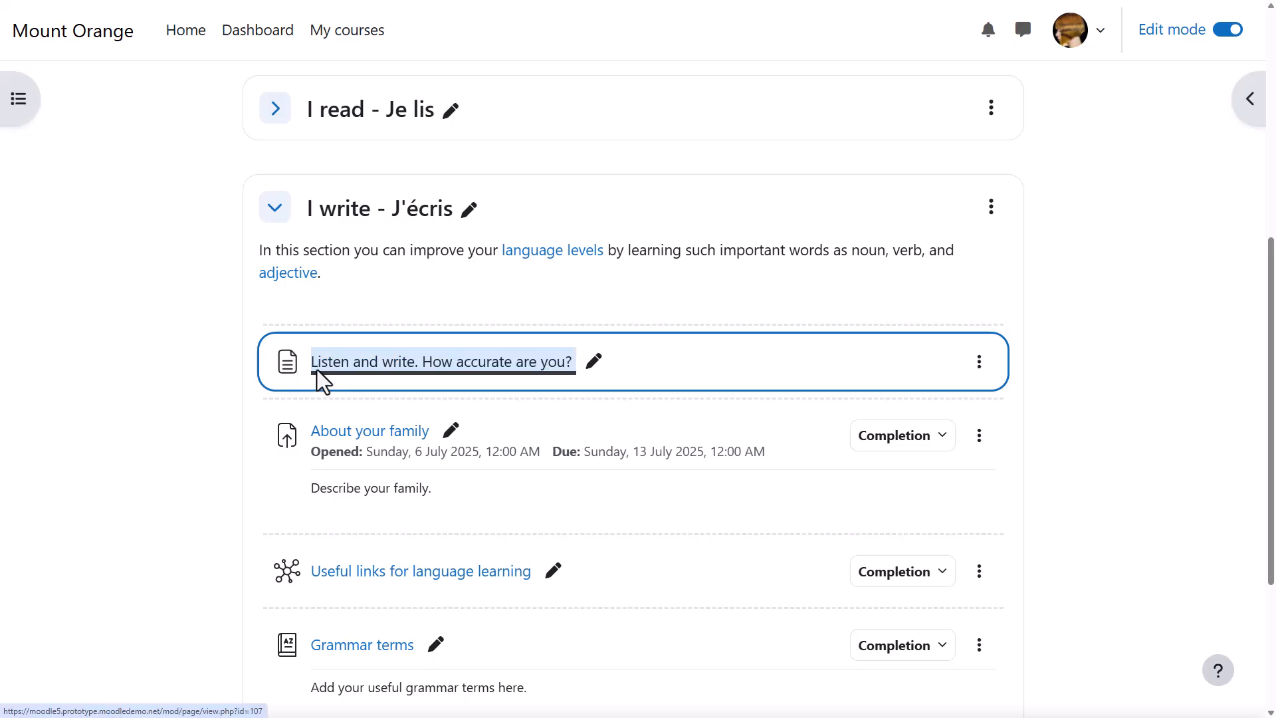
pyautogui.click(440, 362)
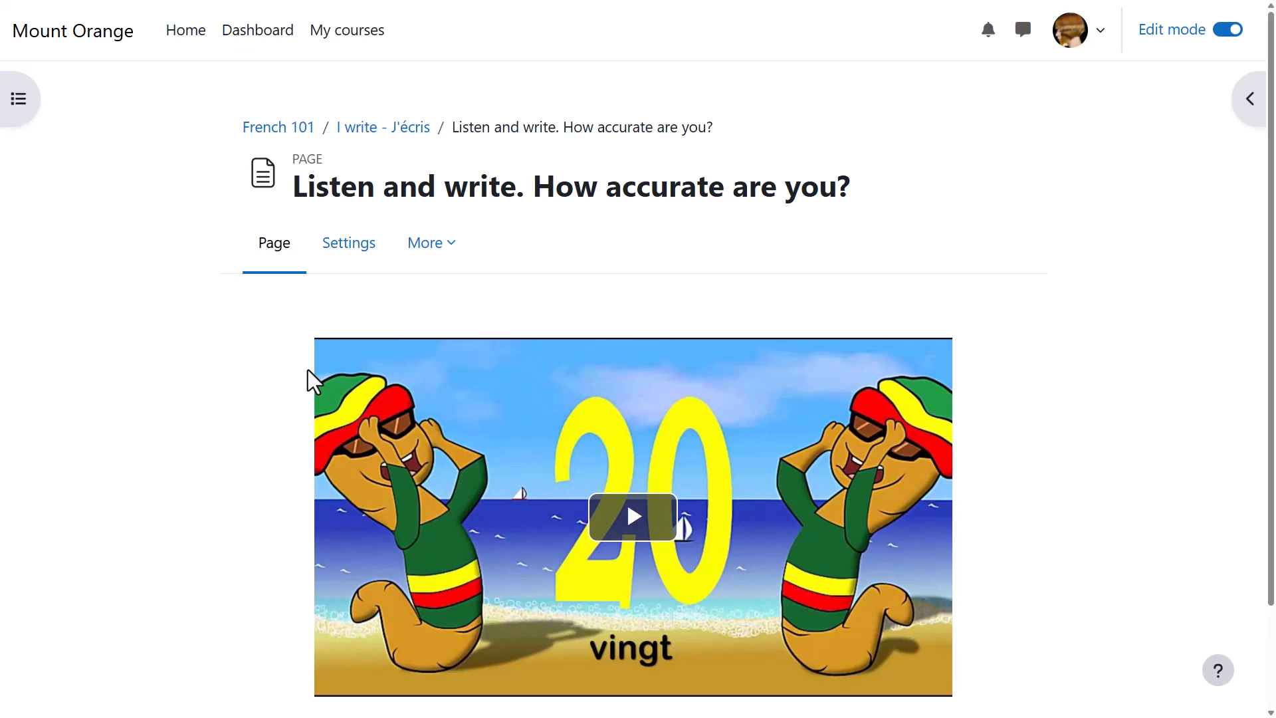
# - In page Settings, embed the Listen and write H5P from the content bank below the video link
pyautogui.click(348, 242)
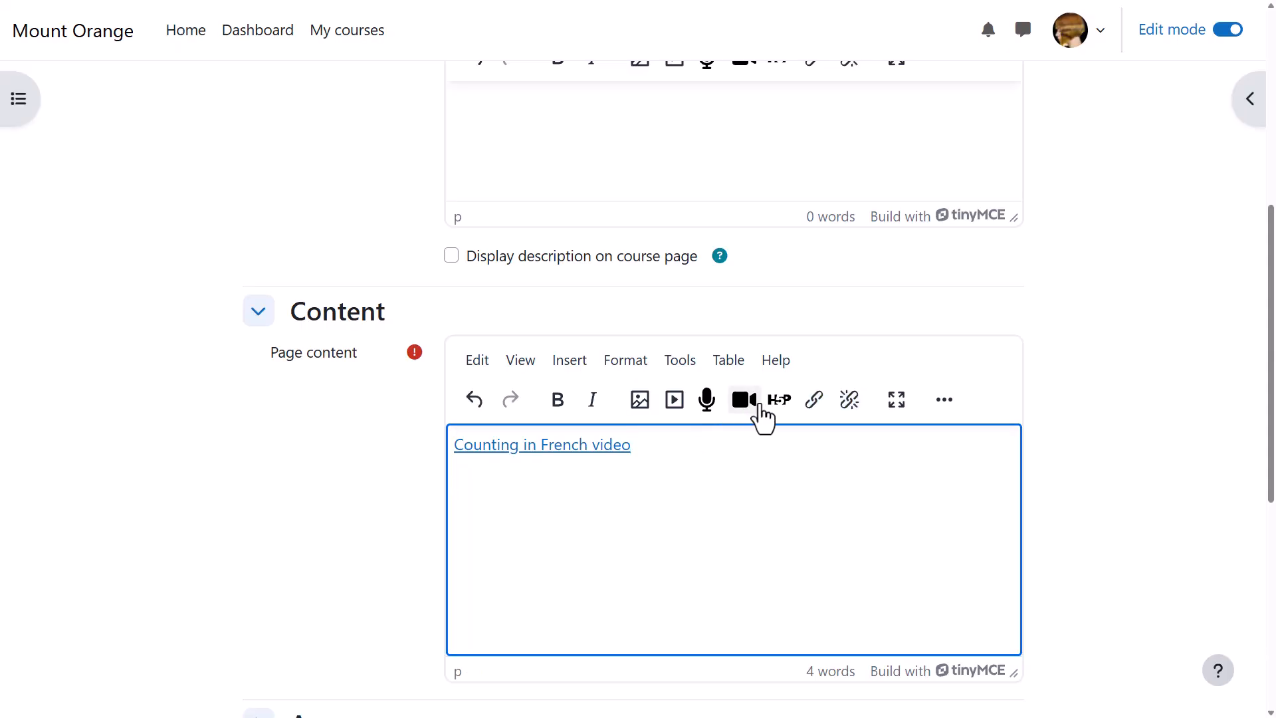
pyautogui.click(777, 400)
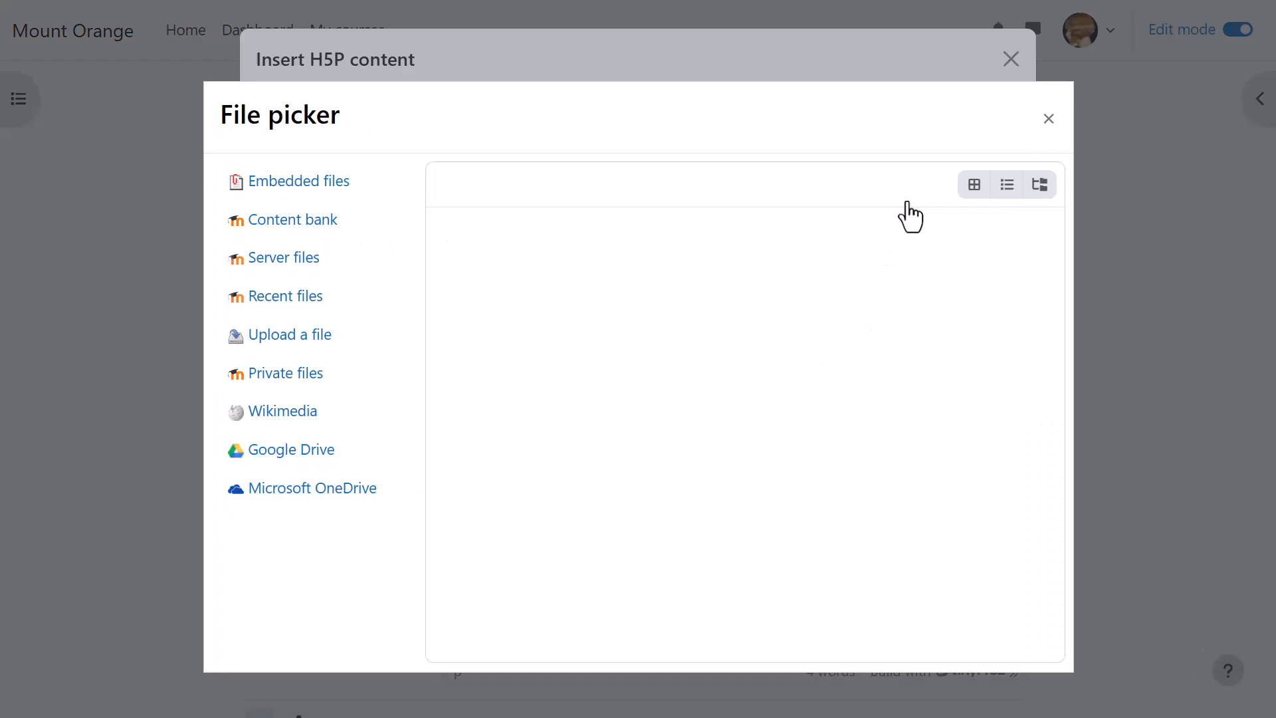
pyautogui.click(294, 219)
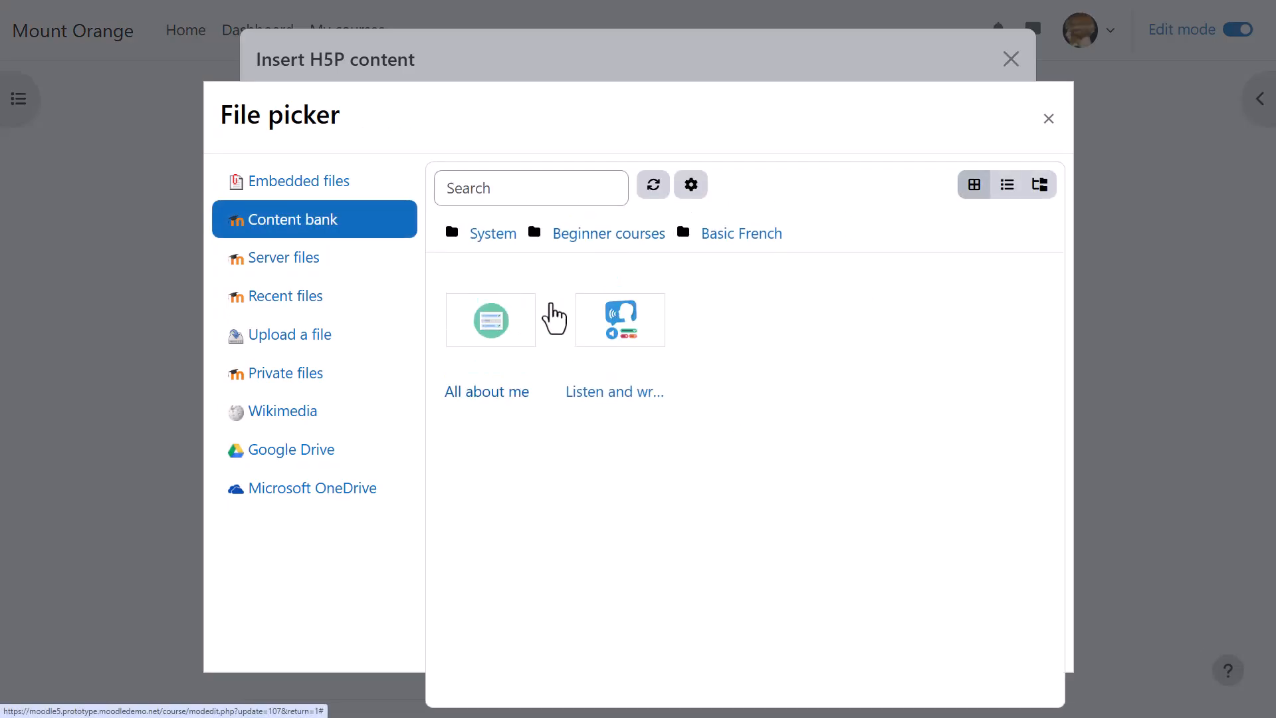
pyautogui.click(619, 319)
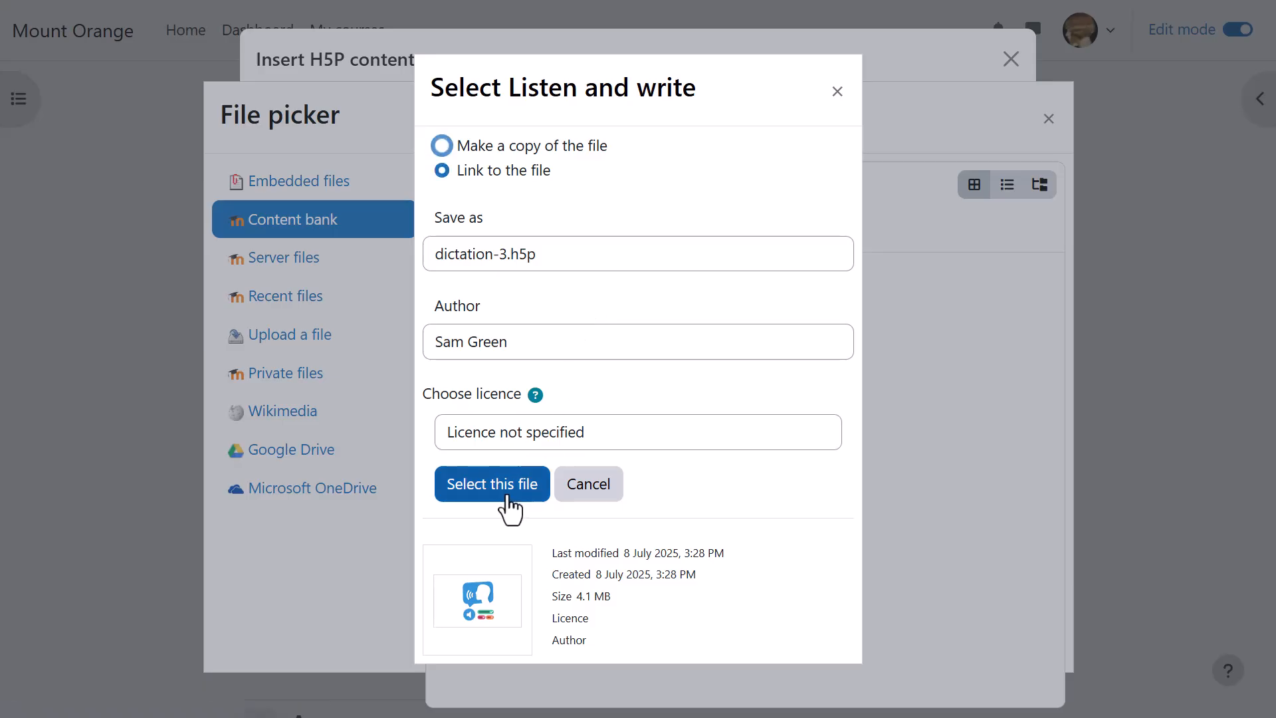
pyautogui.click(492, 483)
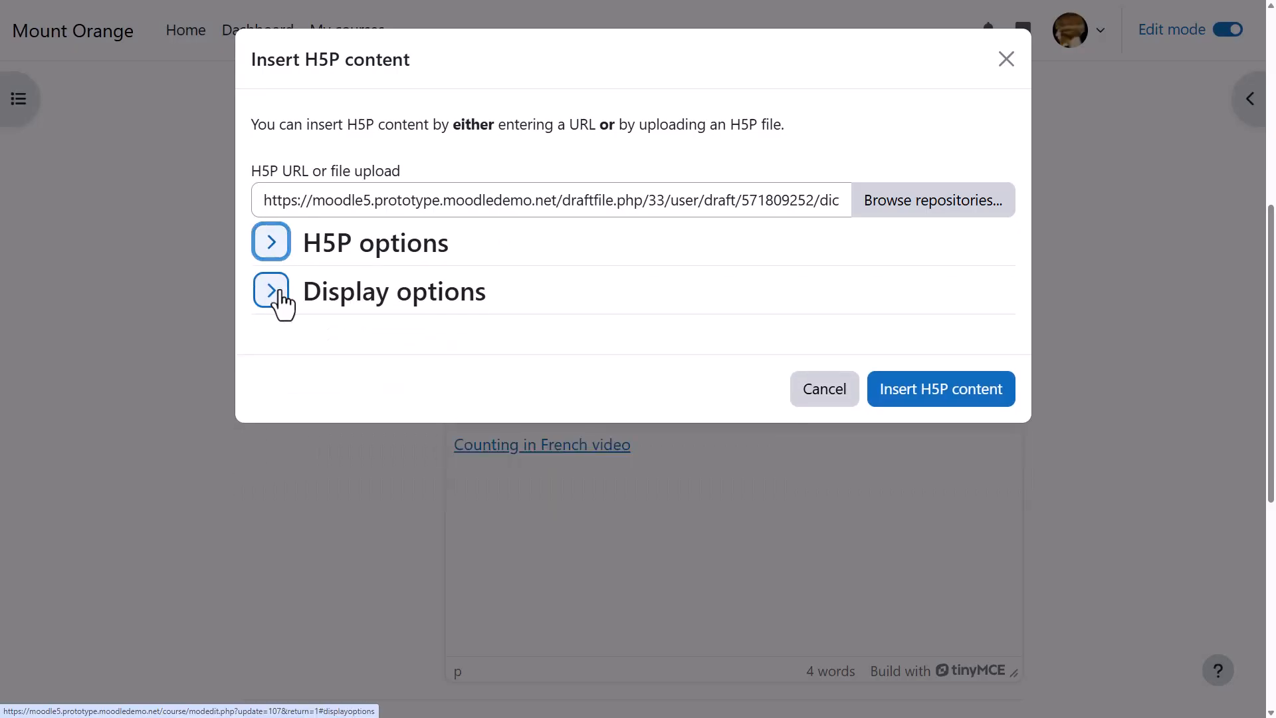
pyautogui.click(939, 389)
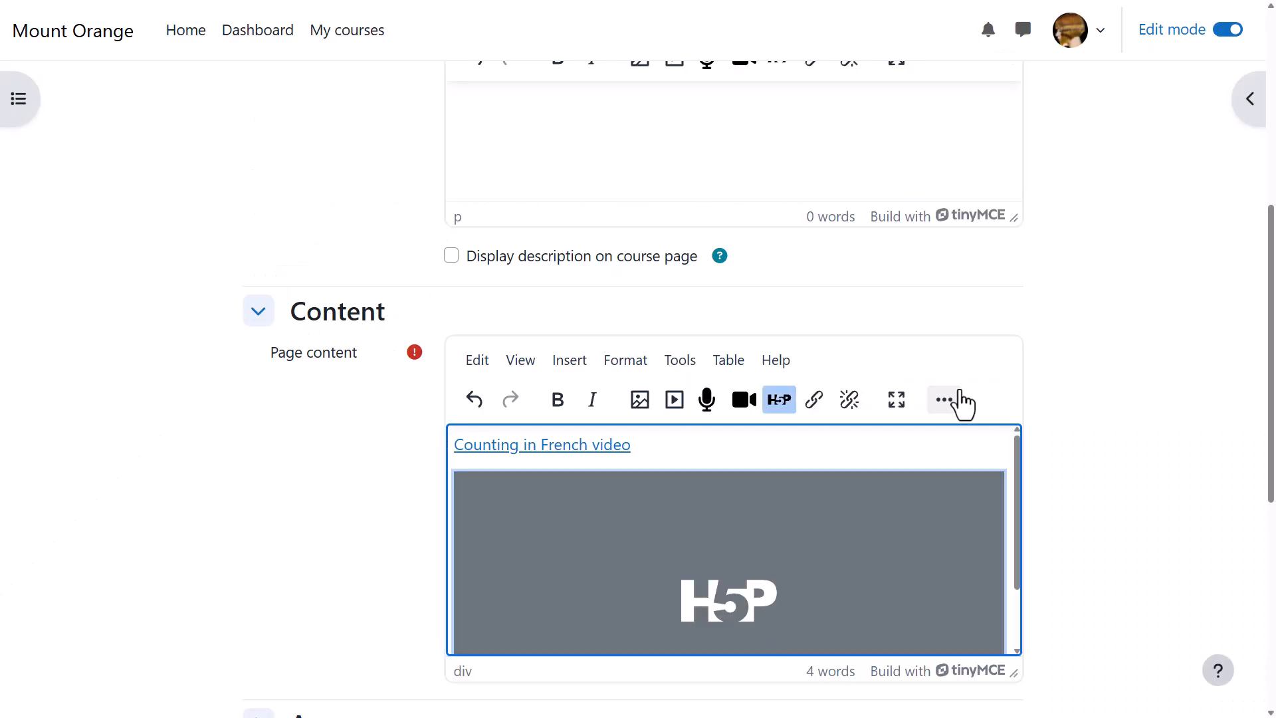